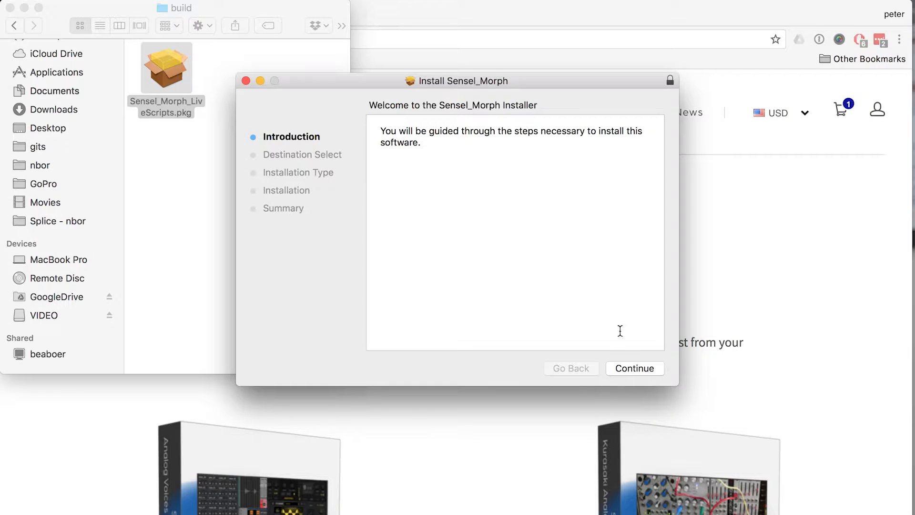
Continue through the installer, install the Sensel Morph scripts package and close the success screen.
click(635, 369)
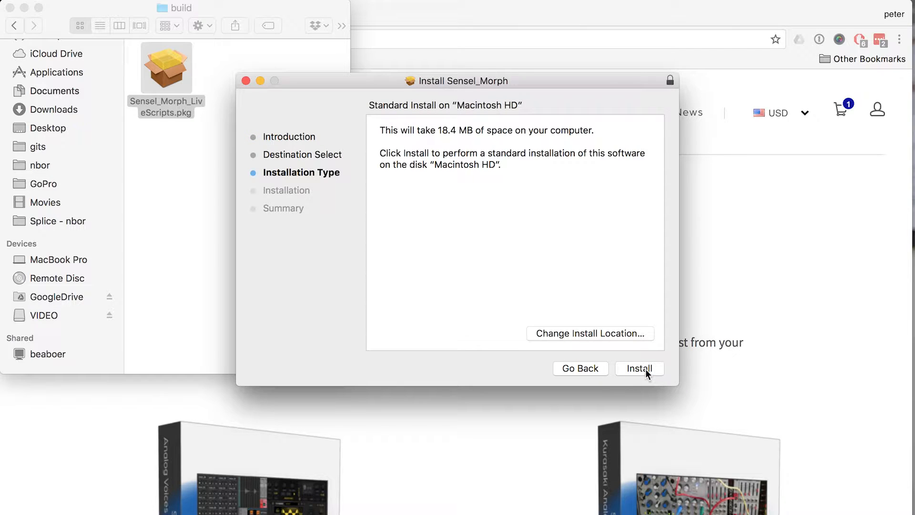
click(639, 368)
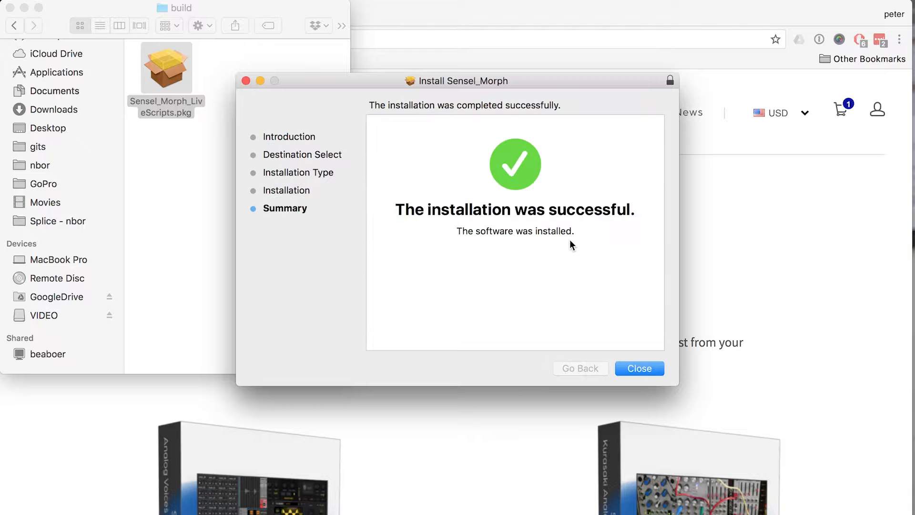
click(639, 368)
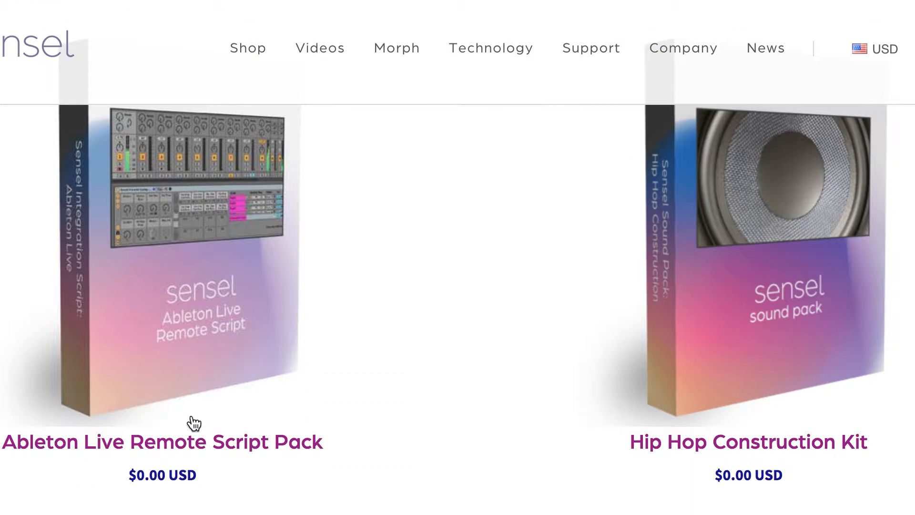
Open the Ableton Live Remote Script Pack product page from the Sensel shop.
click(196, 423)
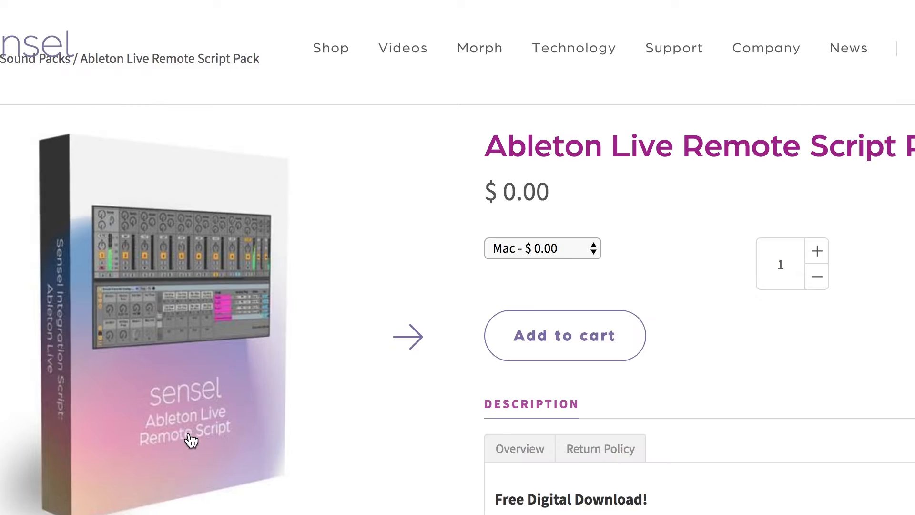
click(563, 335)
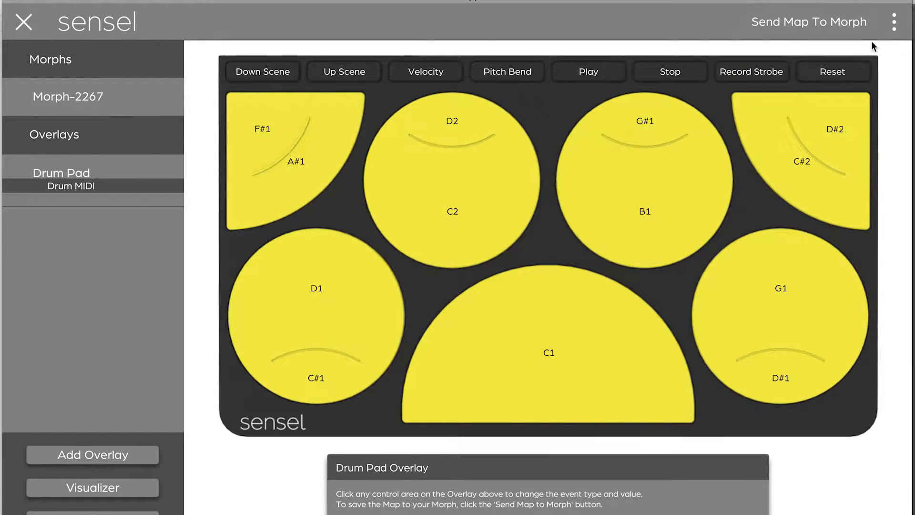
Import the saved Ableton overlay map from the map actions menu.
click(894, 22)
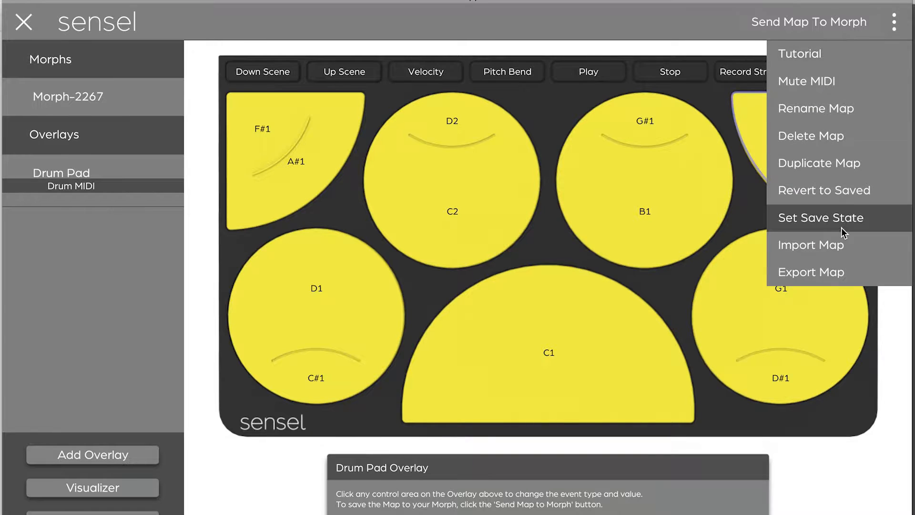
mouse_move(839, 244)
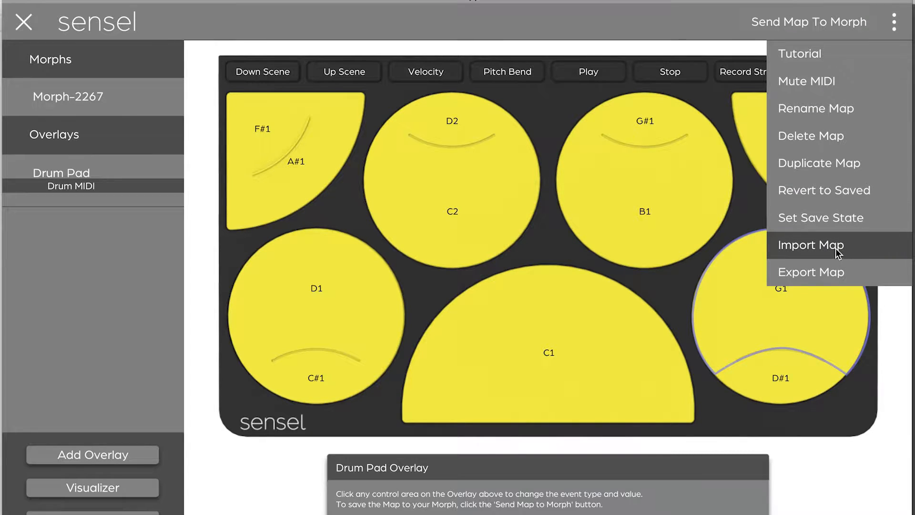
click(810, 245)
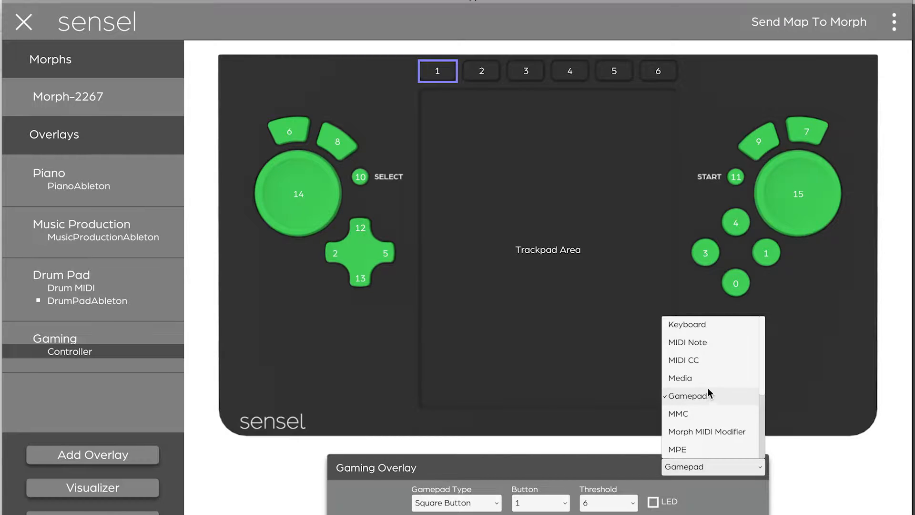
Make Gaming overlay button 1 send a MIDI Note and pick its note.
click(687, 343)
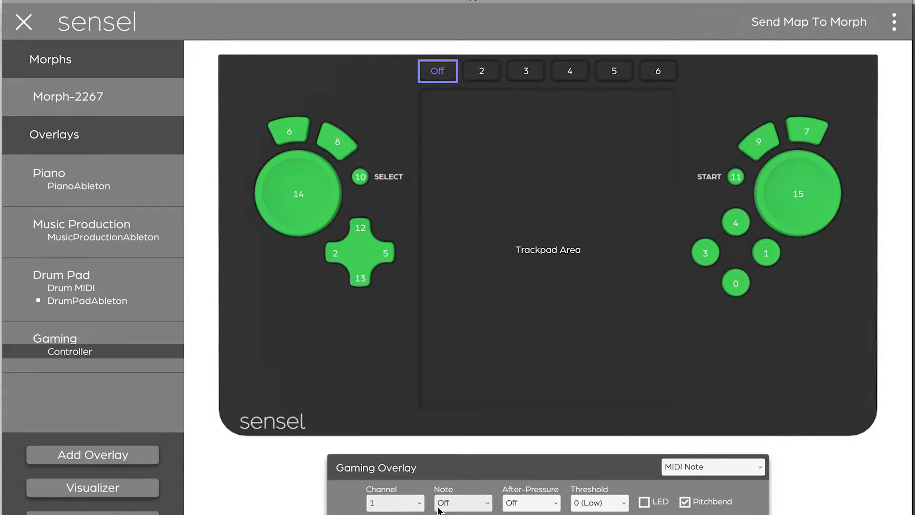
click(461, 502)
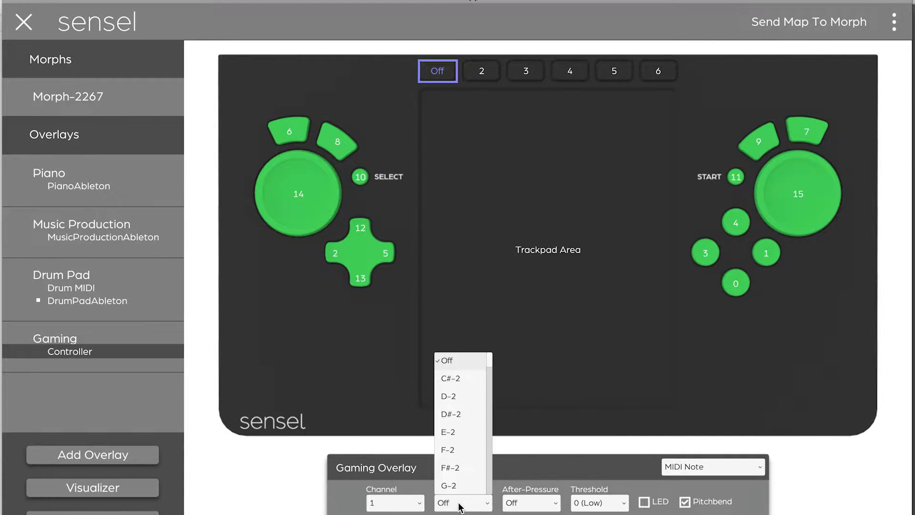
click(450, 379)
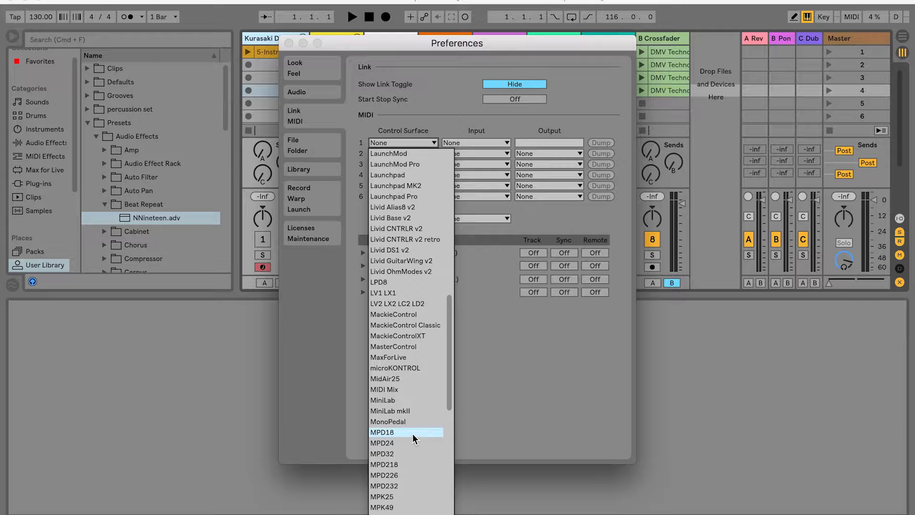
Set Control Surface 1 to Sensel Morph with Sensel Morph as its MIDI input and output.
scroll(down, 3)
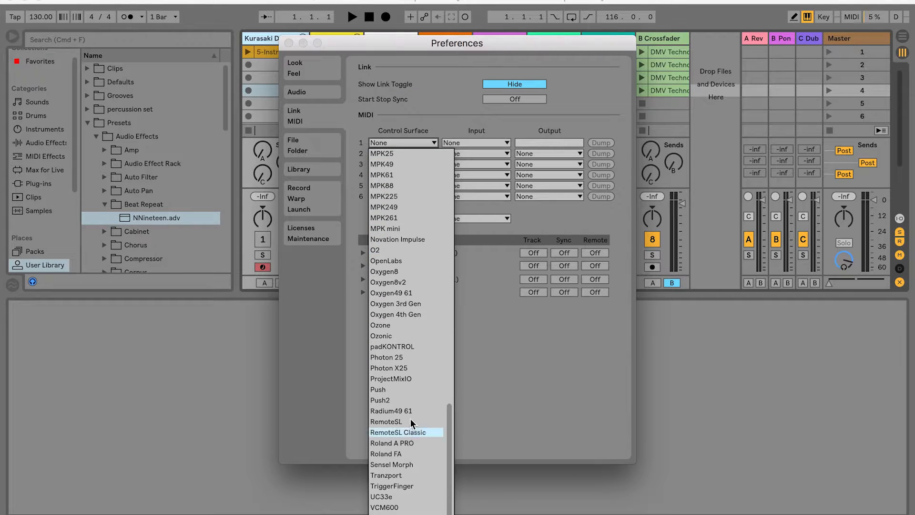
mouse_move(409, 467)
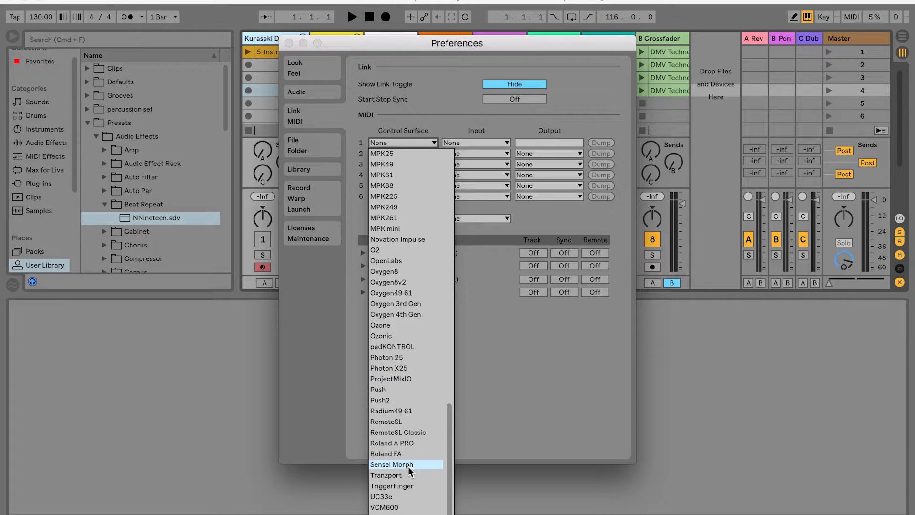
mouse_move(432, 470)
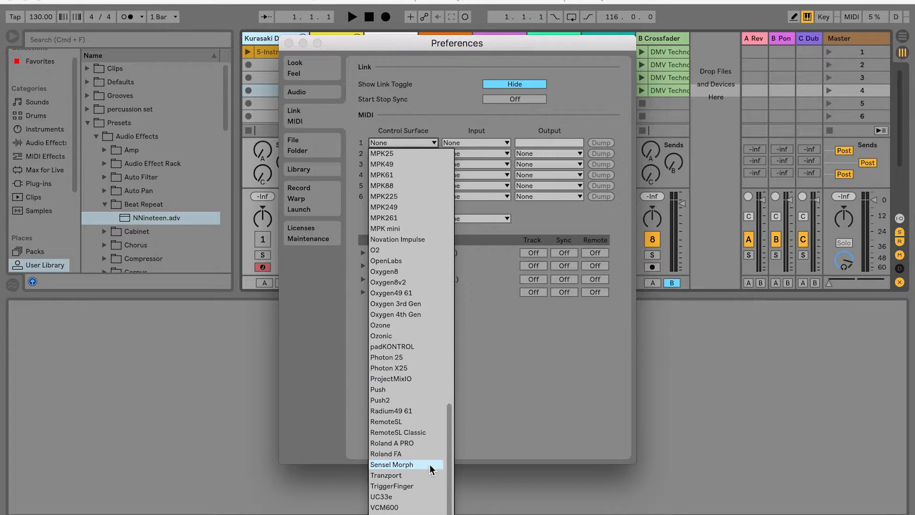
click(392, 464)
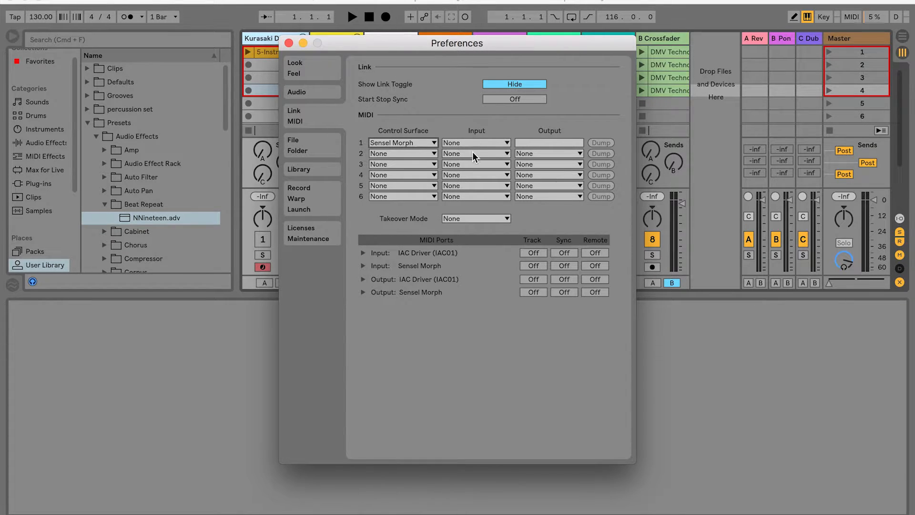
click(475, 142)
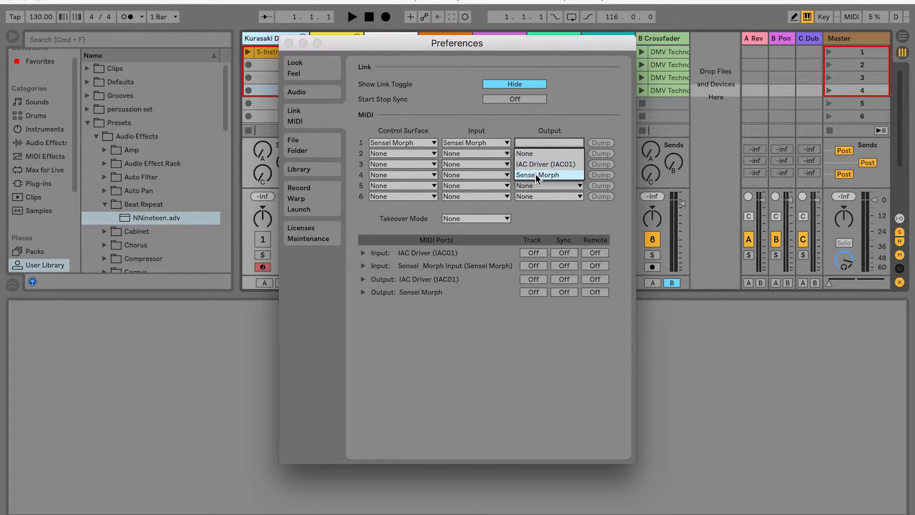
mouse_move(563, 179)
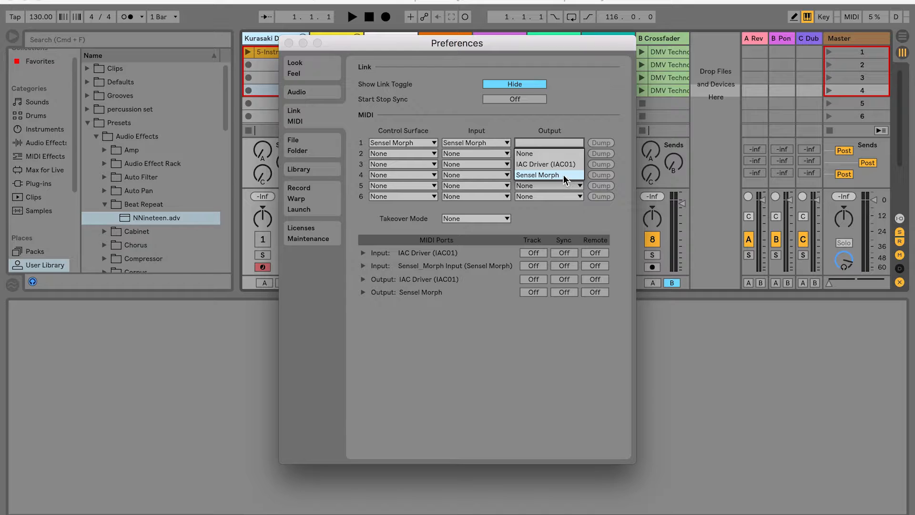
click(537, 175)
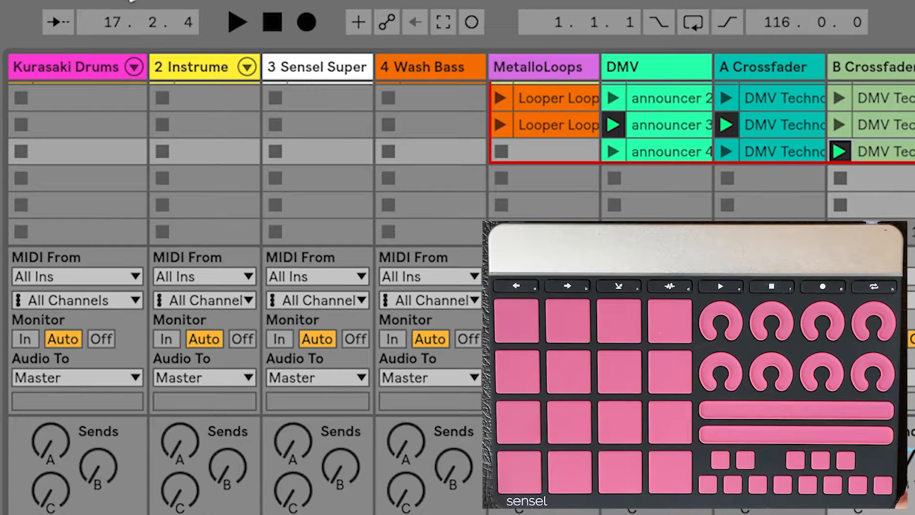
Launch session clips from the Morph pads and enable MIDI Arrangement Overdub.
click(236, 22)
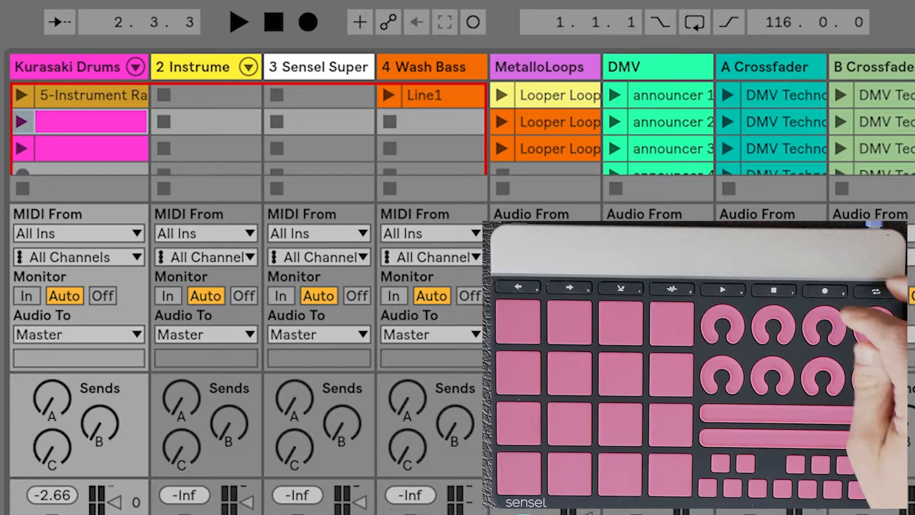
click(474, 22)
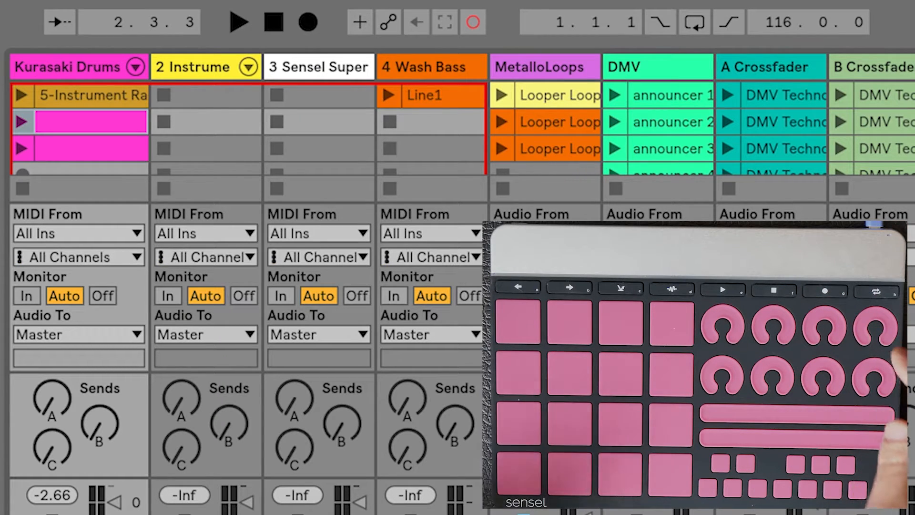
click(239, 22)
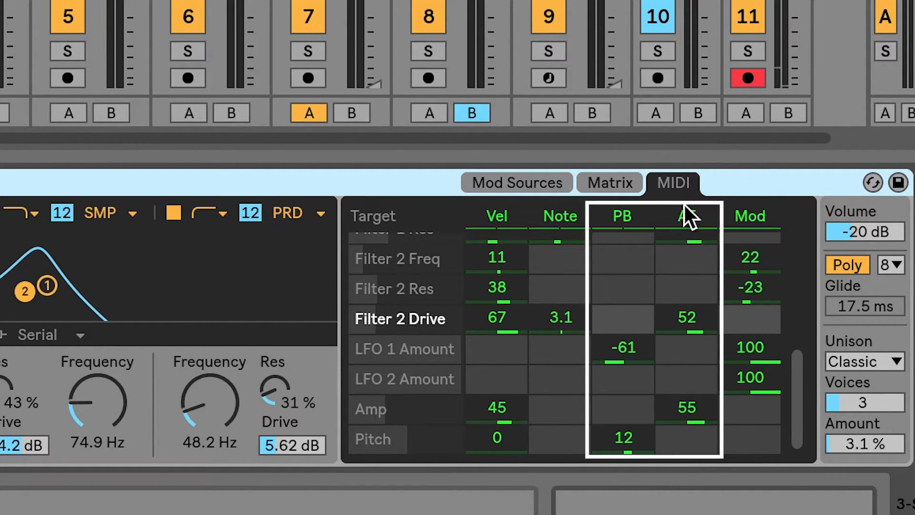
mouse_move(687, 219)
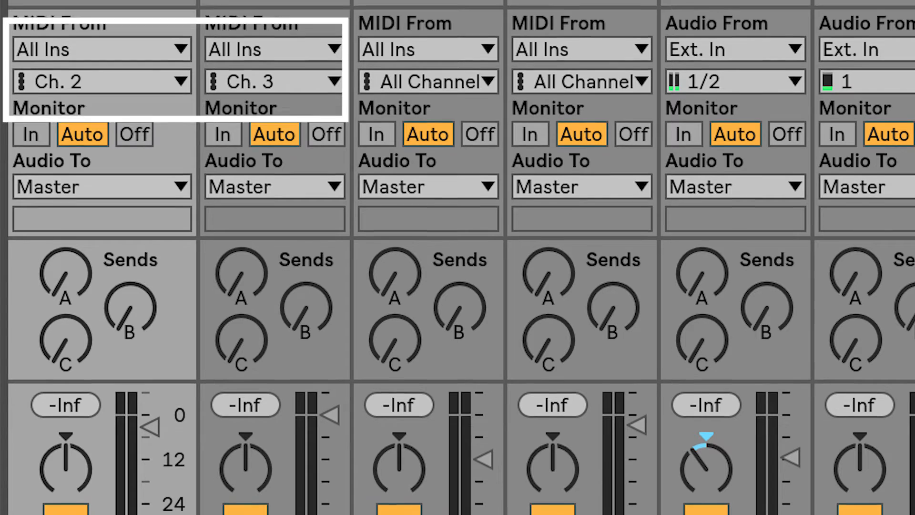
Set tracks 1 and 2 to MIDI channels 2 and 3 and arm both for recording.
scroll(down, 3)
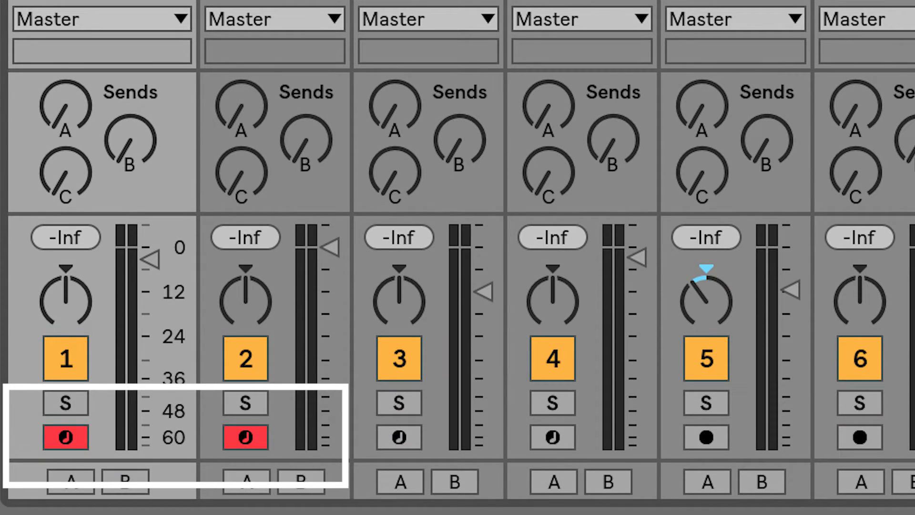